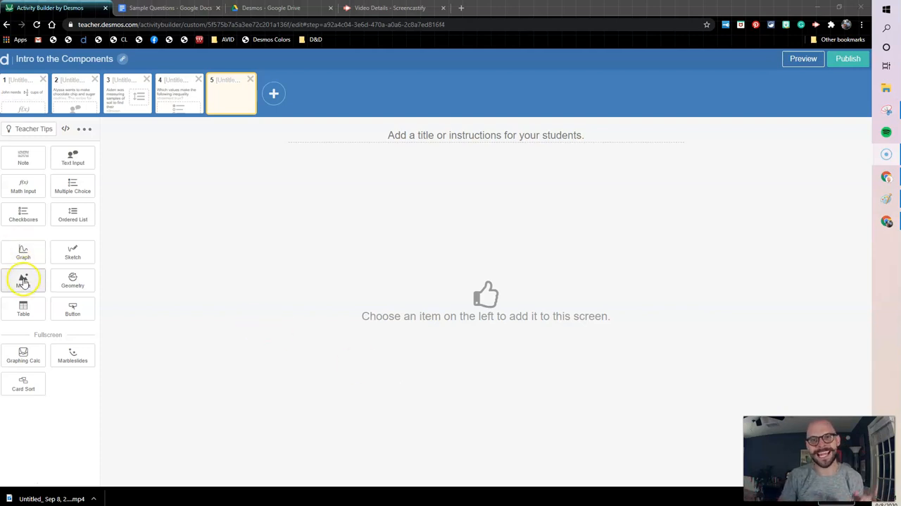
Step: Add an empty media component to screen 5 and switch to the question document
{"action": "left_click", "coordinate": [22, 281]}
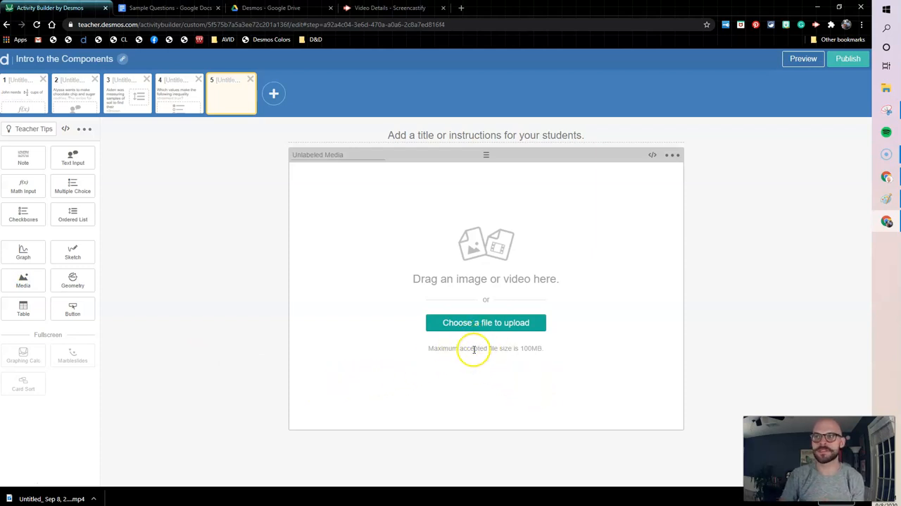
{"action": "left_click", "coordinate": [169, 8]}
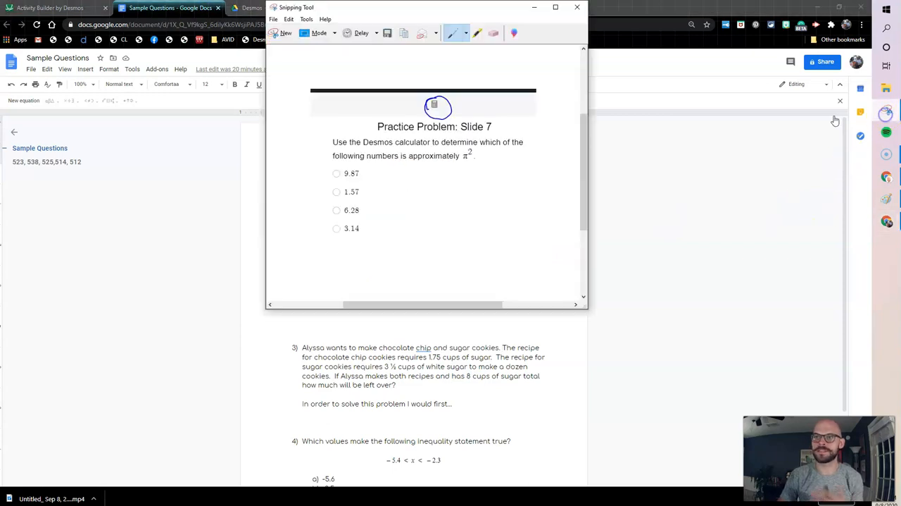
Step: Snip the soil-sample ordering problem and save it to the Desktop as 'sni'
{"action": "left_click", "coordinate": [577, 7]}
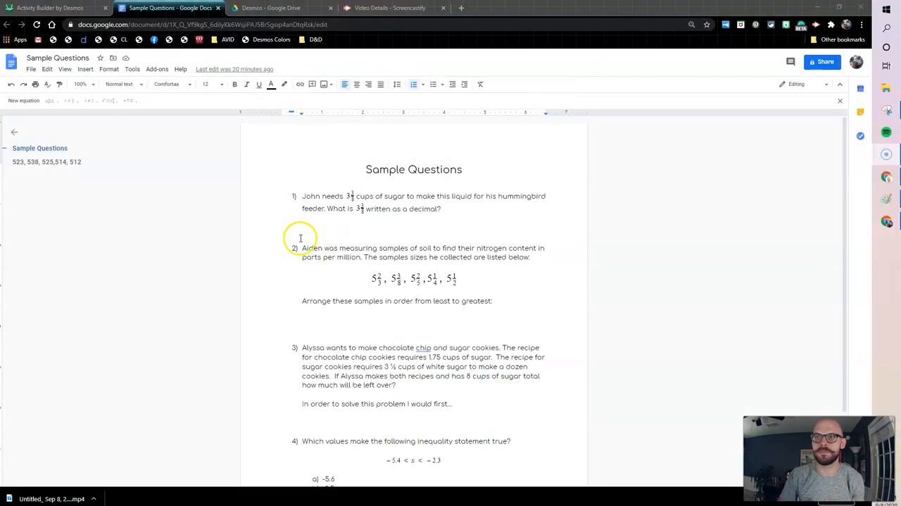
{"action": "mouse_move", "coordinate": [358, 218]}
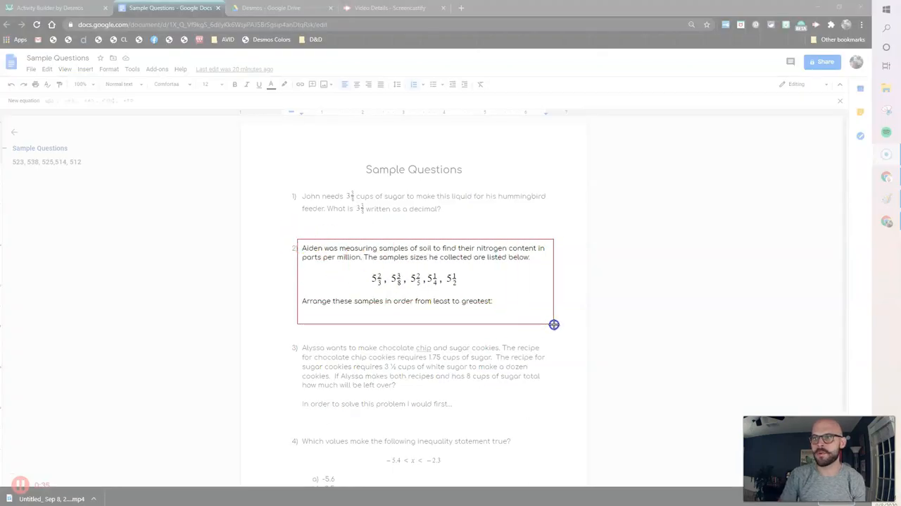
{"action": "left_click", "coordinate": [555, 324]}
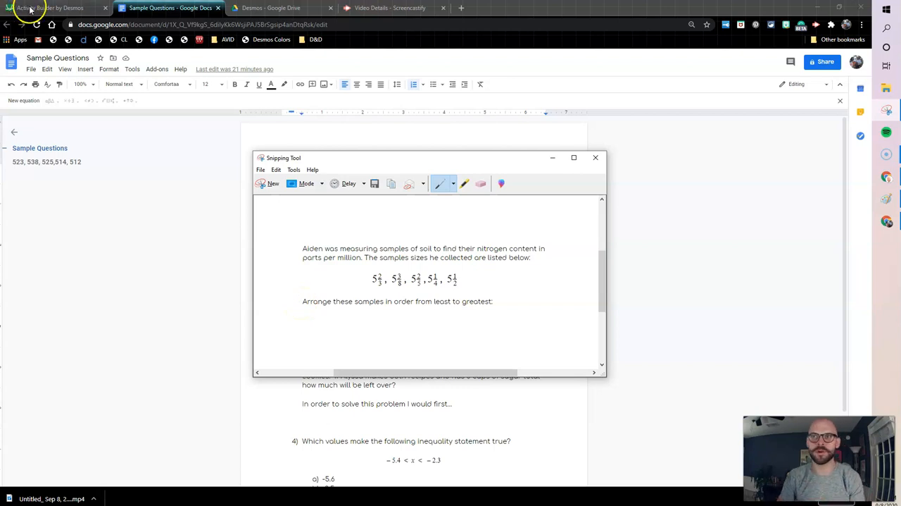
{"action": "left_click", "coordinate": [374, 183]}
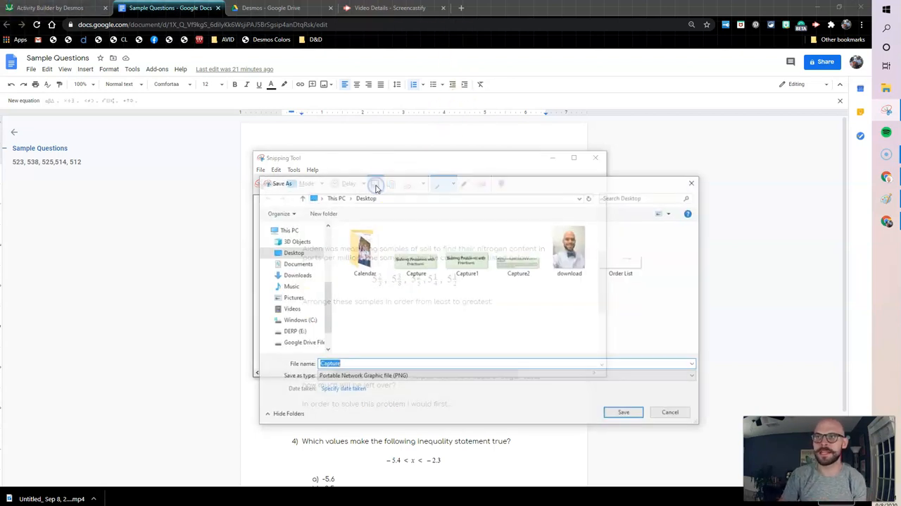
{"action": "type", "text": "sni"}
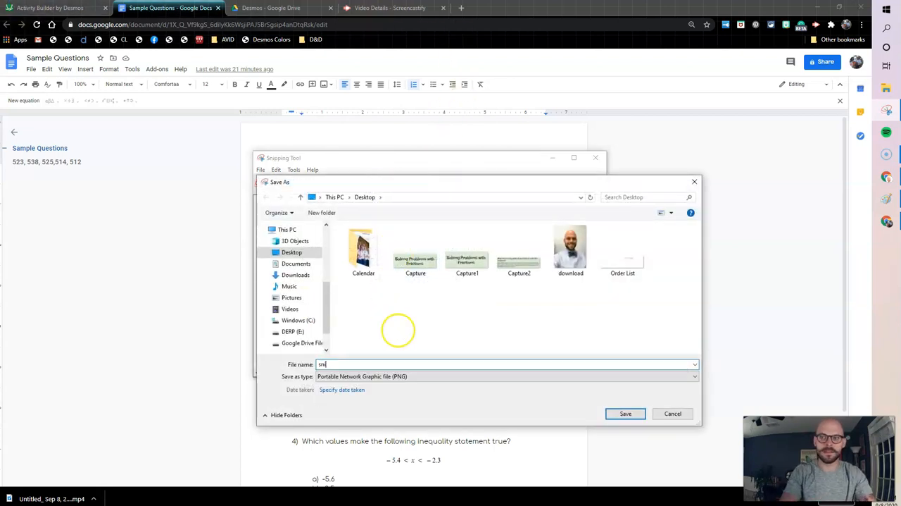
{"action": "left_click", "coordinate": [49, 8]}
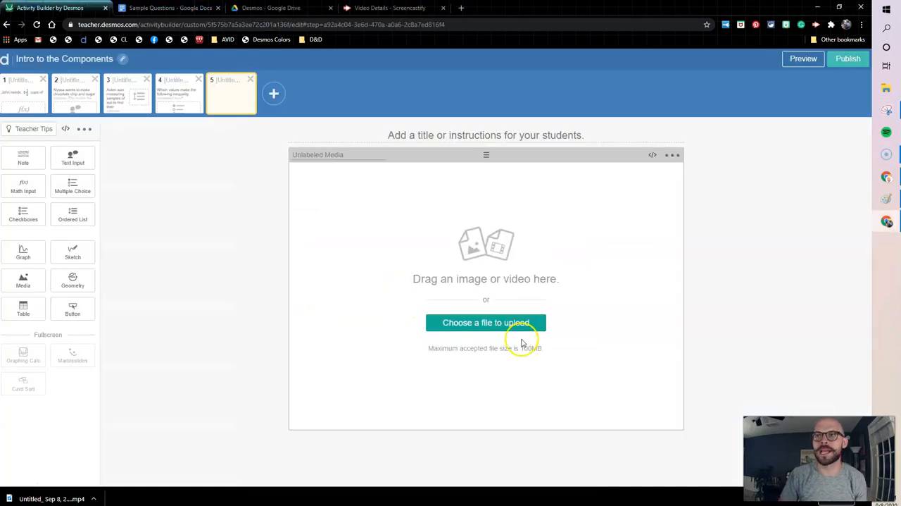
Step: Upload the saved soil-sample snip into the media component on screen 5
{"action": "left_click", "coordinate": [486, 322]}
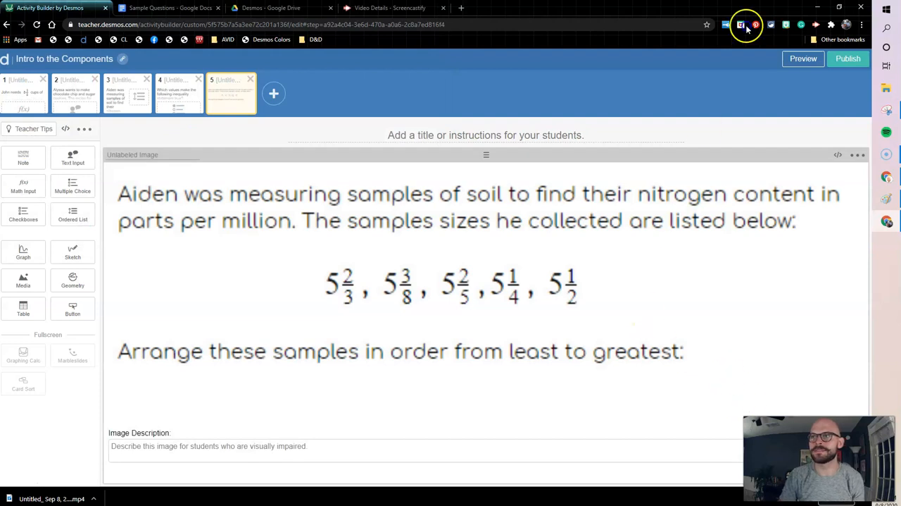
{"action": "left_click", "coordinate": [802, 60]}
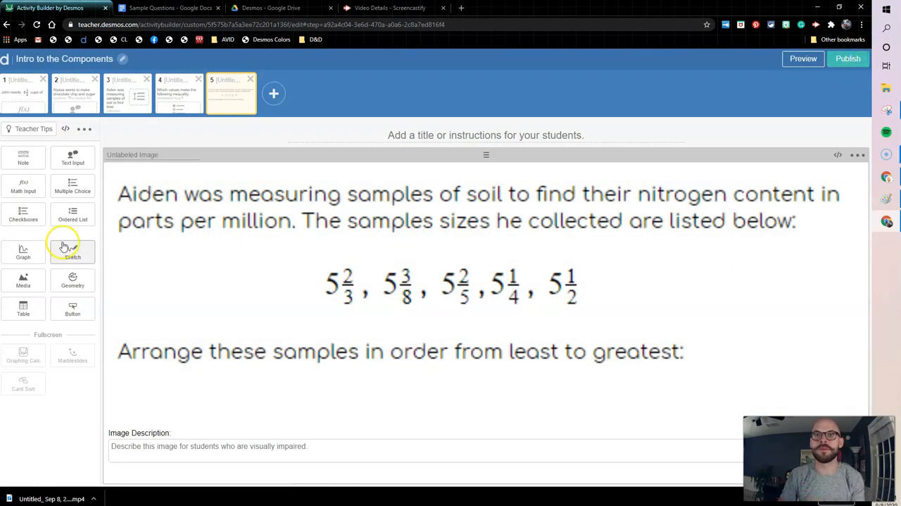
{"action": "mouse_move", "coordinate": [48, 163]}
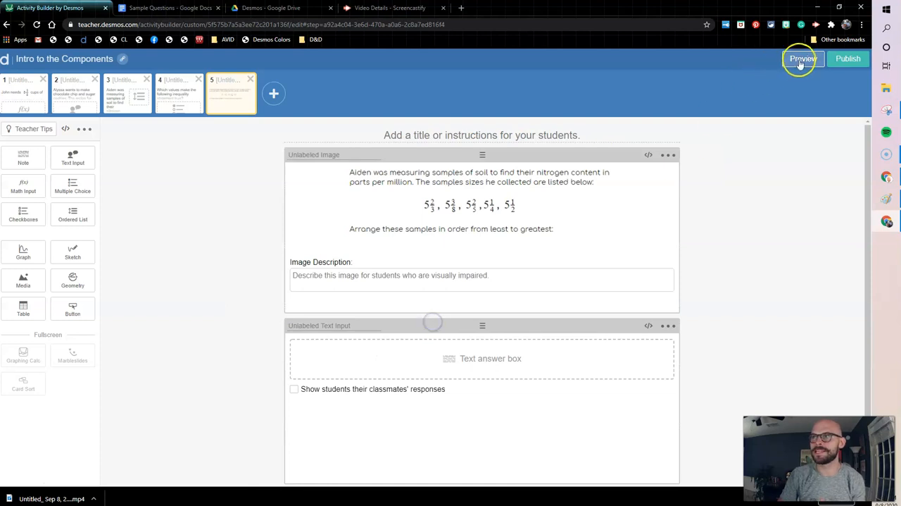
Step: Check screen 5 in student preview and close the preview
{"action": "left_click", "coordinate": [803, 59]}
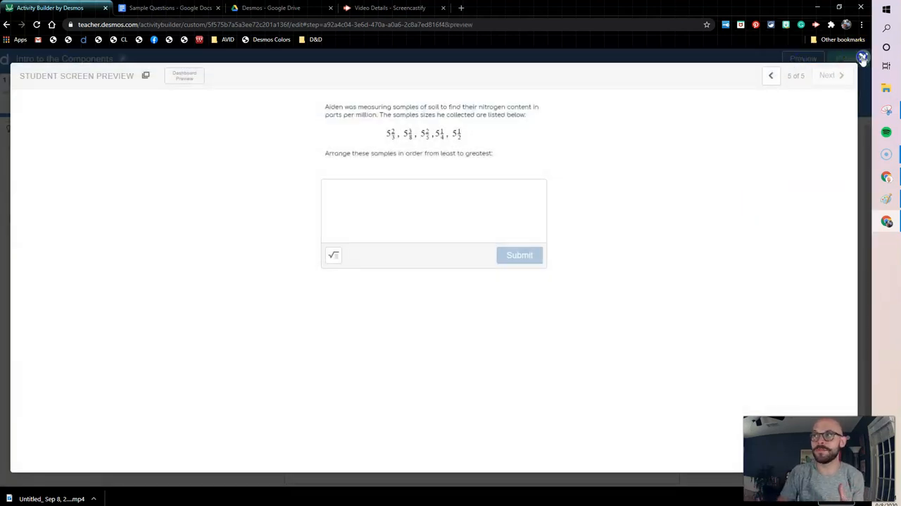
{"action": "left_click", "coordinate": [862, 60]}
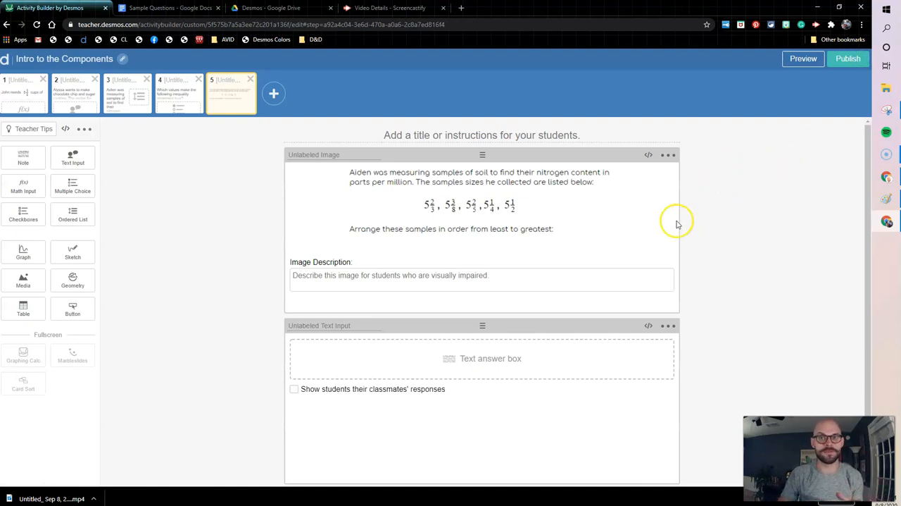
{"action": "mouse_move", "coordinate": [661, 191]}
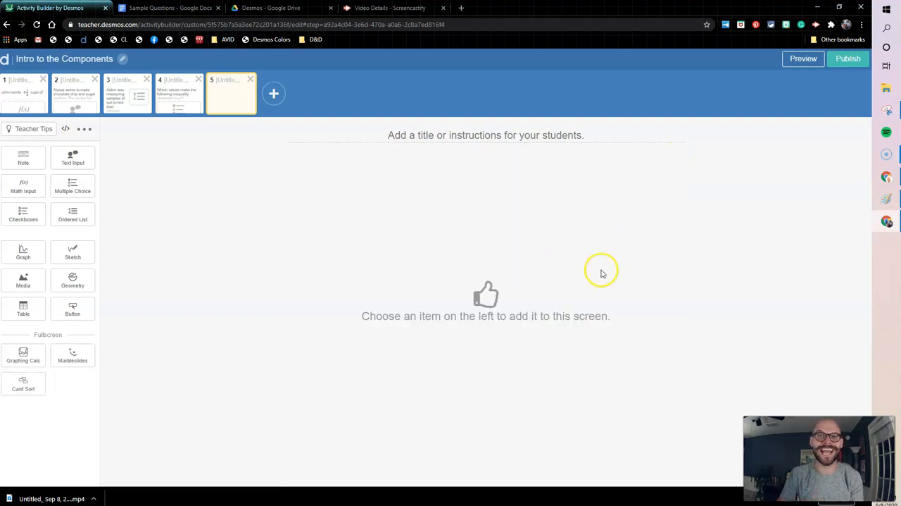
{"action": "mouse_move", "coordinate": [200, 331]}
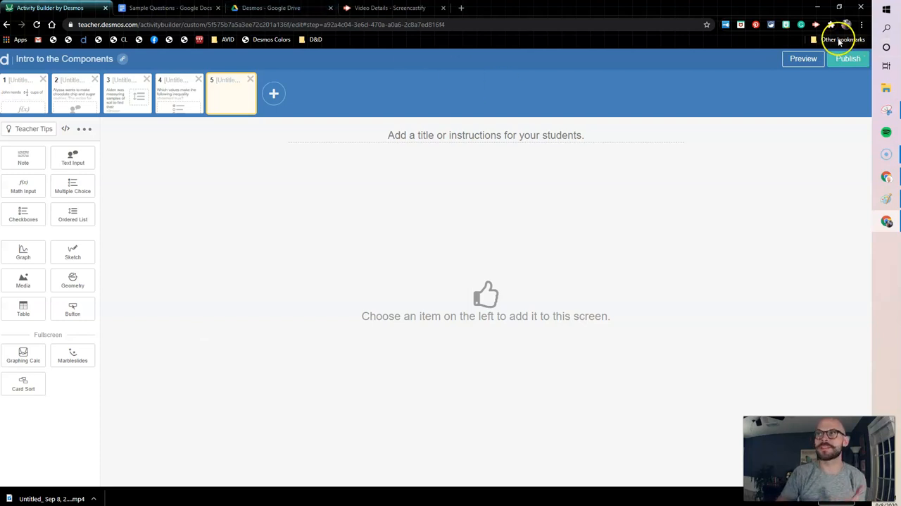
Step: Record a short Screencastify desktop video demonstrating the Activity Builder screen
{"action": "left_click", "coordinate": [846, 26]}
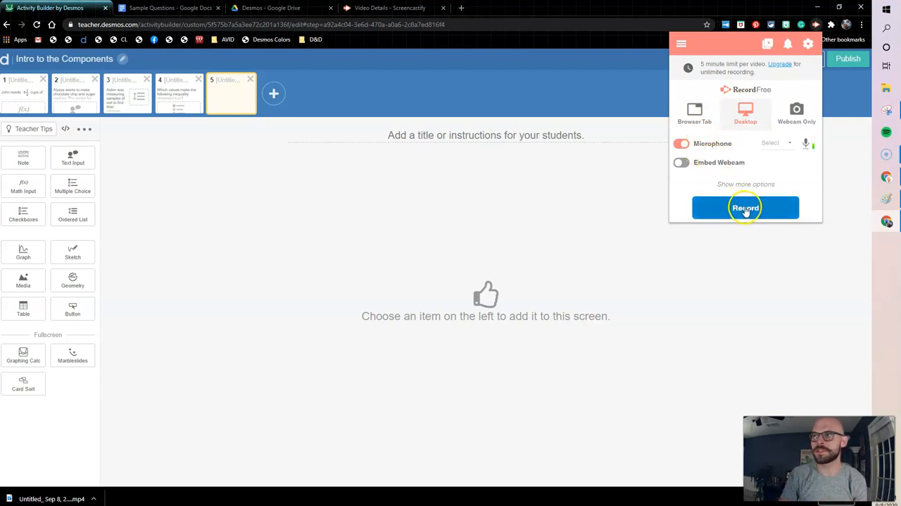
{"action": "left_click", "coordinate": [745, 207]}
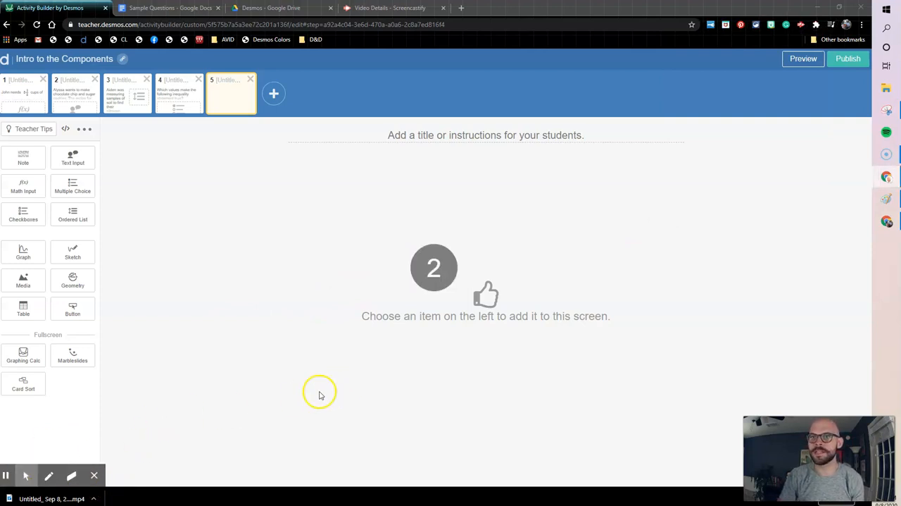
{"action": "mouse_move", "coordinate": [99, 326]}
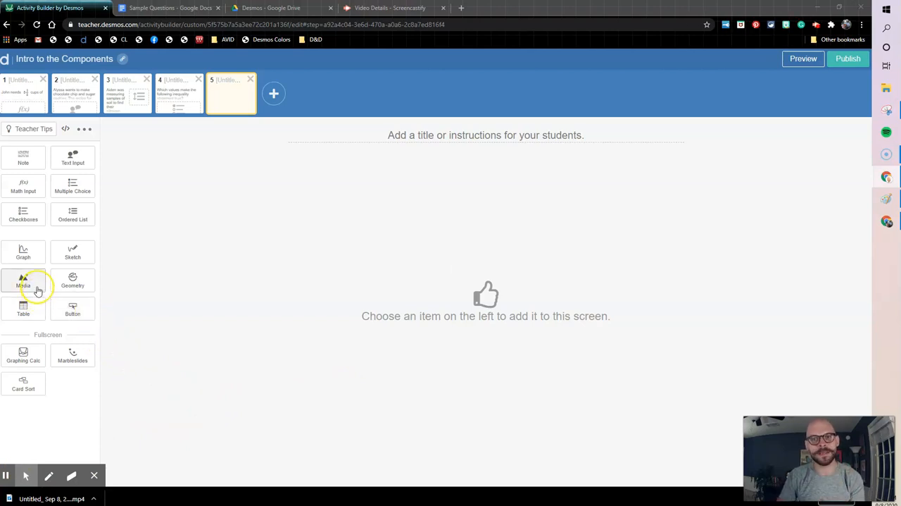
{"action": "mouse_move", "coordinate": [73, 281]}
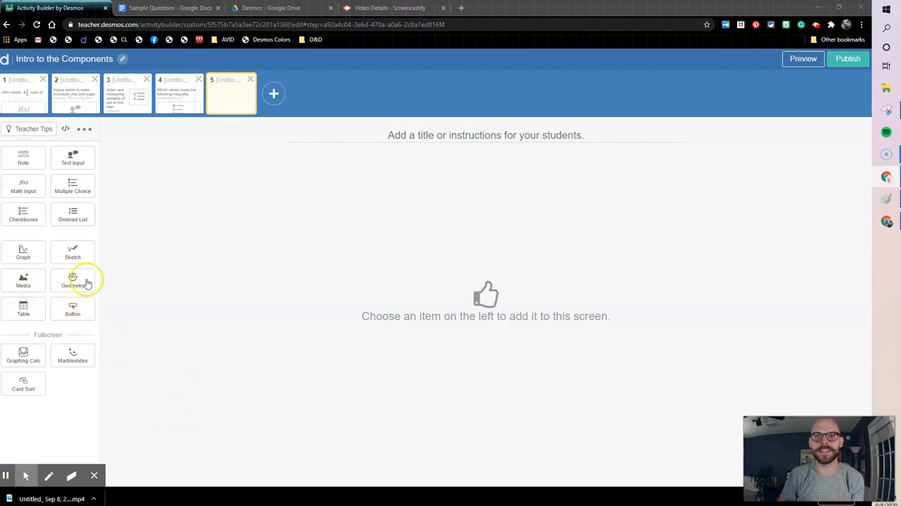
{"action": "left_click", "coordinate": [22, 280]}
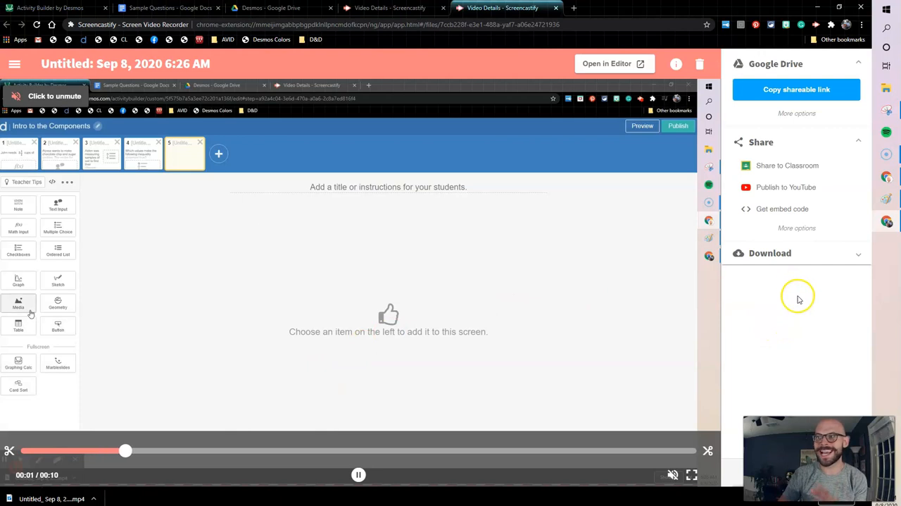
Step: Export the Screencastify recording as an MP4 file from the Download options
{"action": "left_click", "coordinate": [769, 253]}
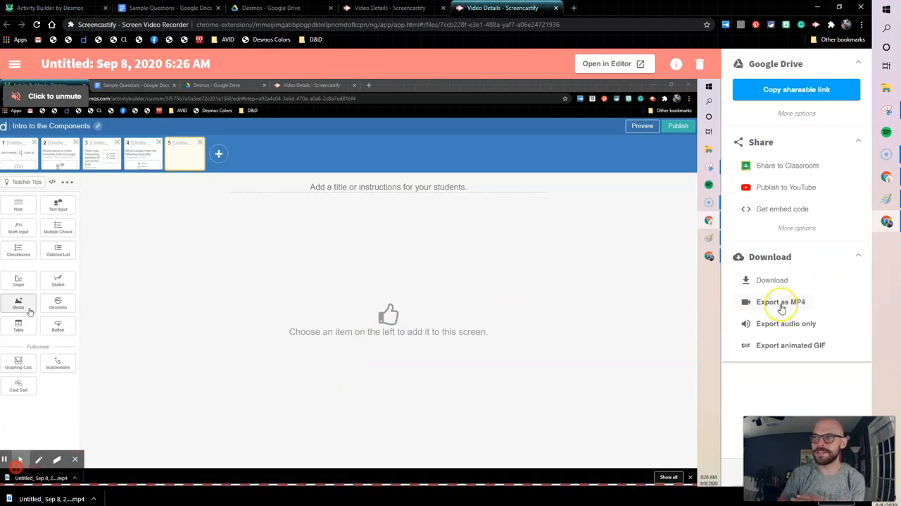
{"action": "left_click", "coordinate": [780, 301]}
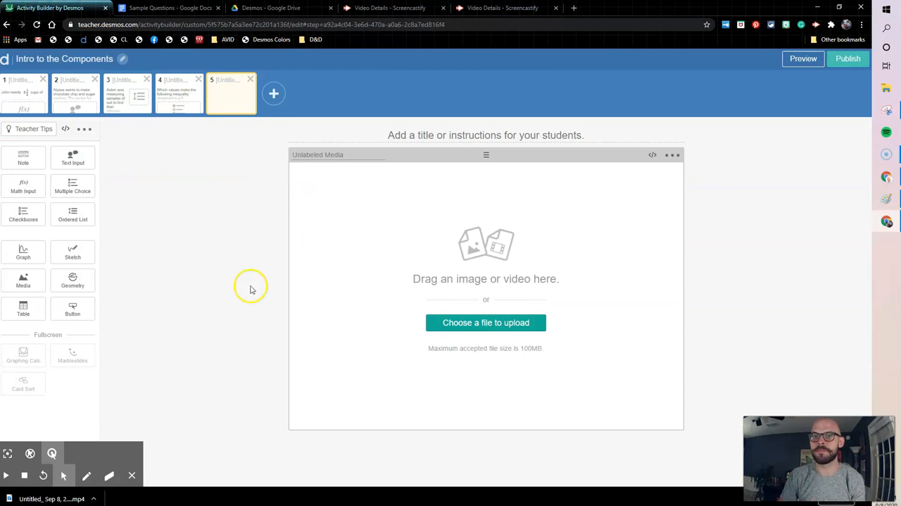
{"action": "mouse_move", "coordinate": [204, 434]}
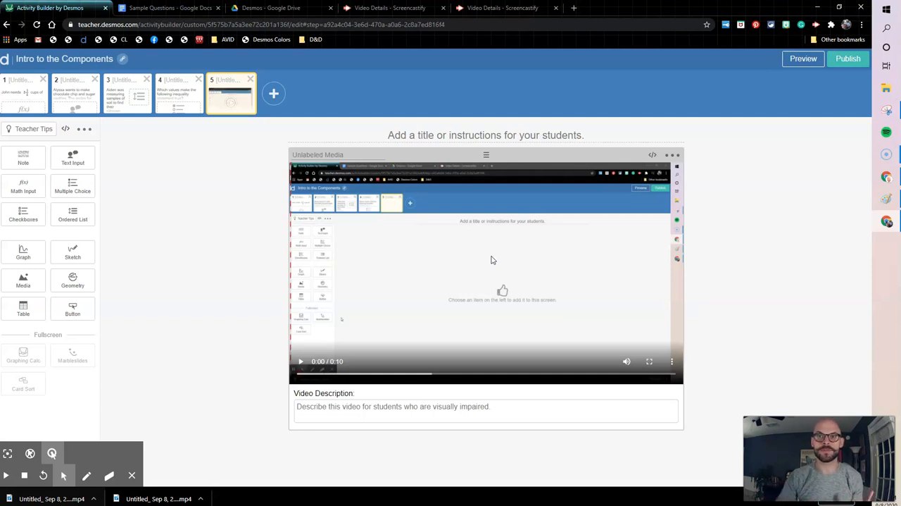
{"action": "mouse_move", "coordinate": [768, 68]}
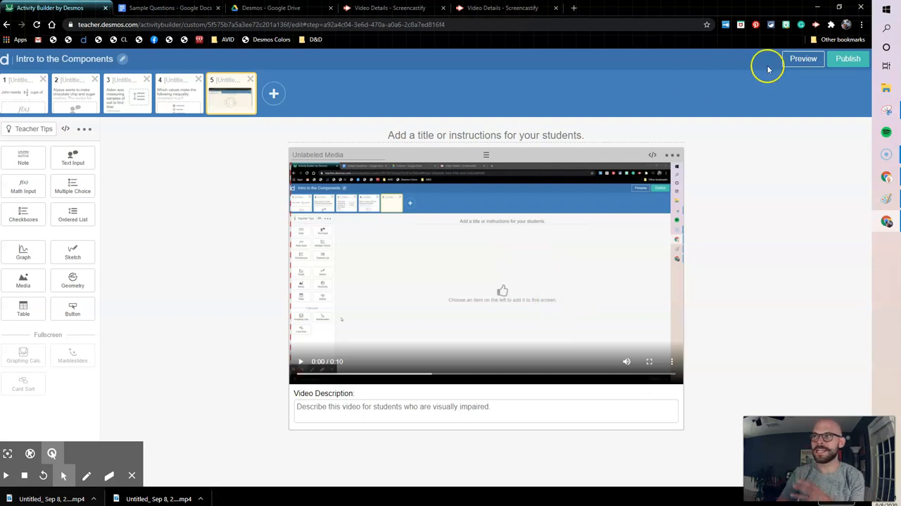
{"action": "left_click", "coordinate": [803, 60]}
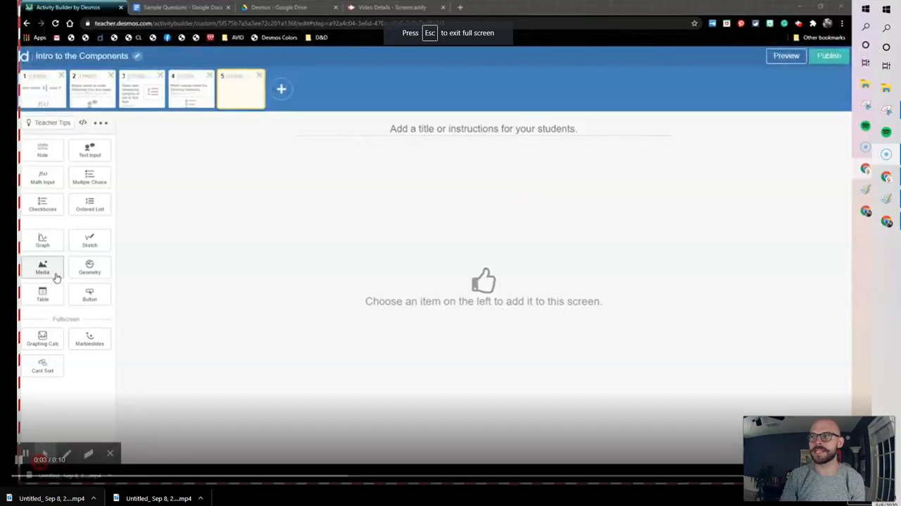
{"action": "left_click", "coordinate": [42, 268]}
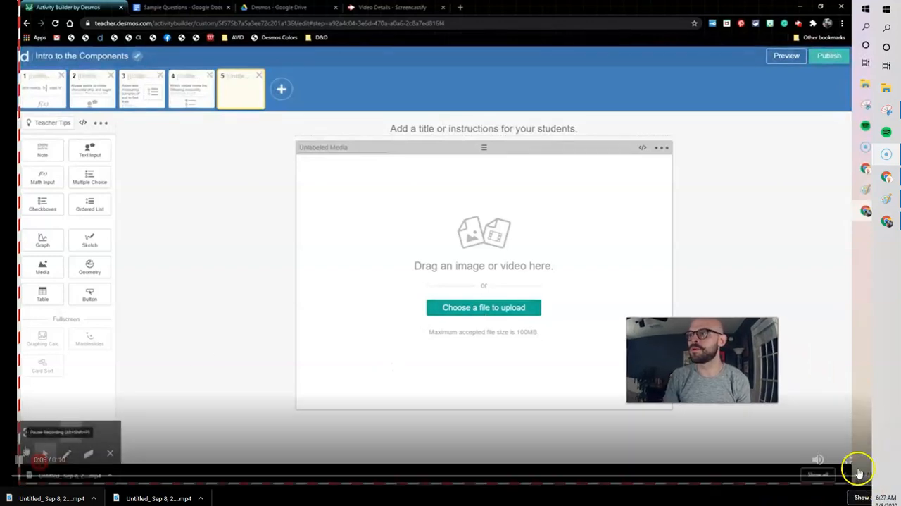
{"action": "left_click", "coordinate": [786, 56]}
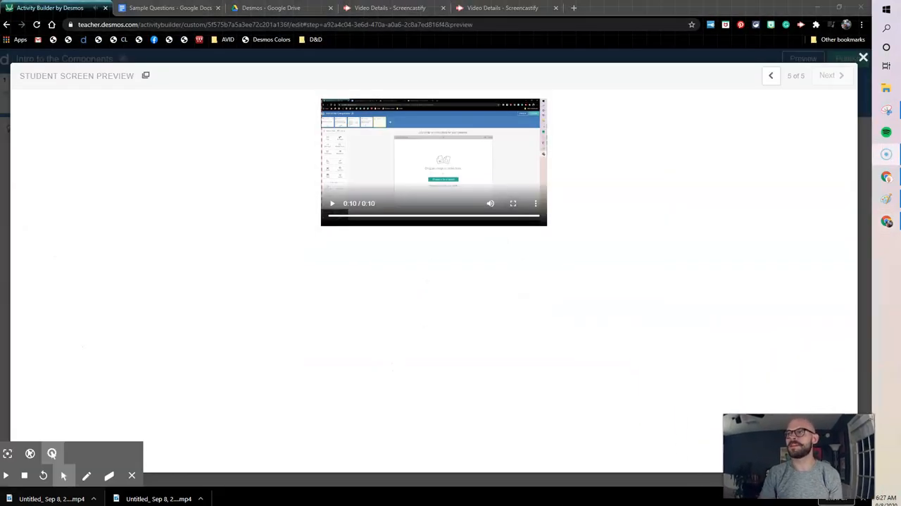
{"action": "left_click", "coordinate": [865, 57]}
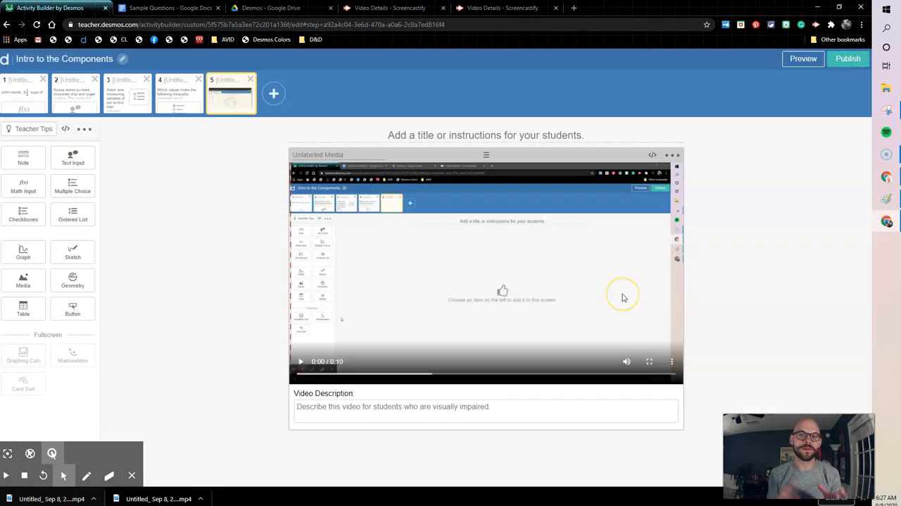